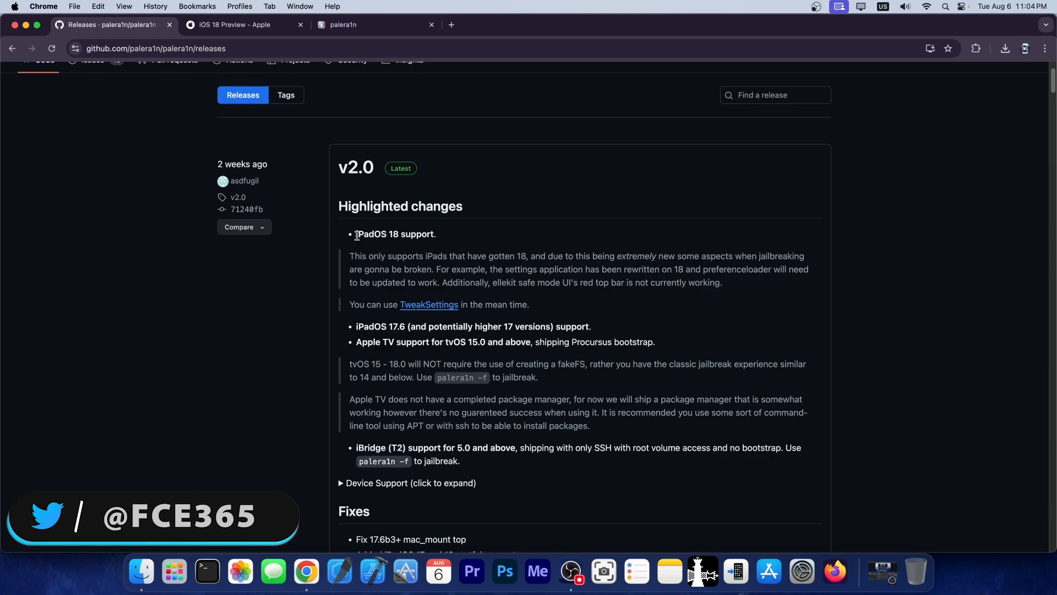
Scroll through Apple's iOS 18 Preview page, then switch to the palera1n homepage tab.
{"action": "left_click", "coordinate": [233, 24]}
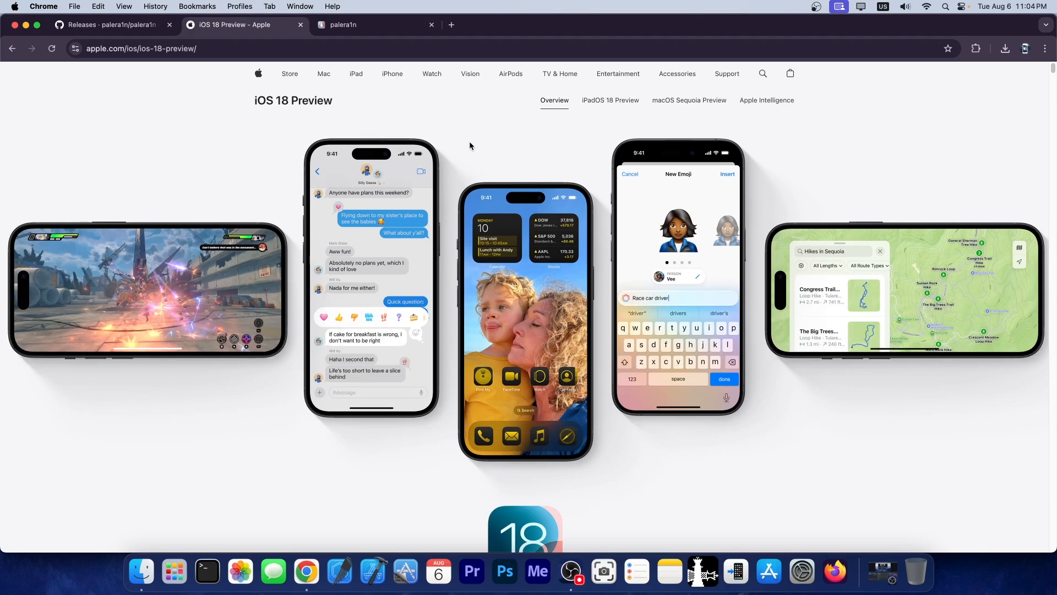
{"action": "mouse_move", "coordinate": [474, 186]}
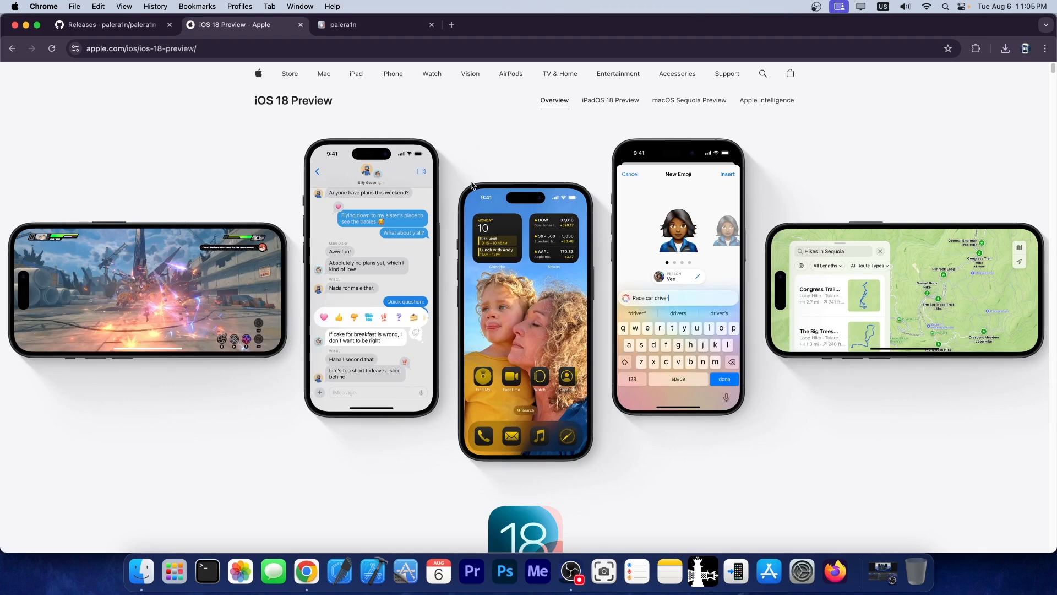
{"action": "scroll", "scroll_direction": "down", "scroll_amount": 3}
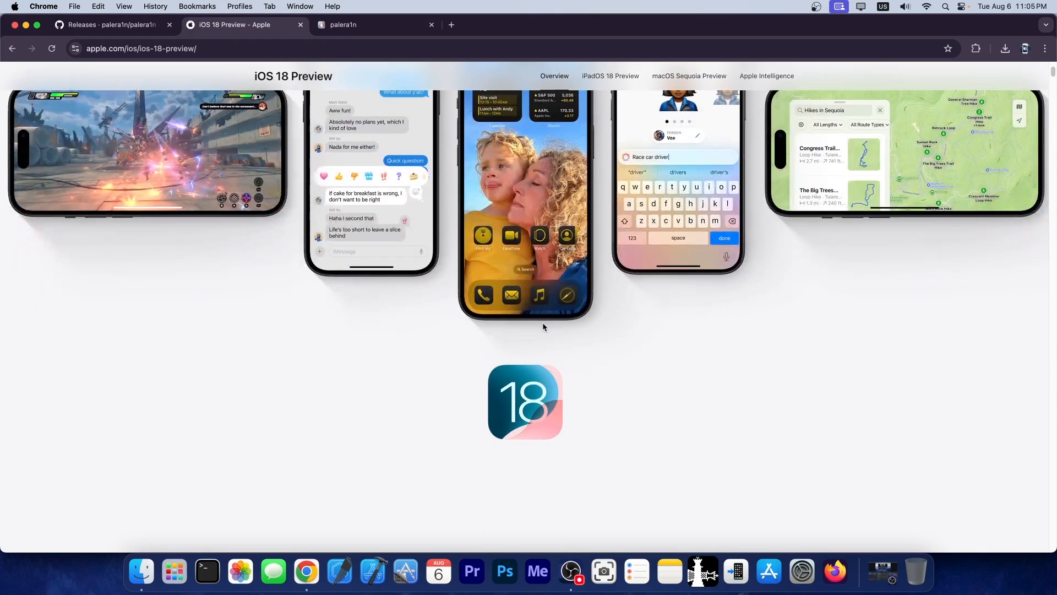
{"action": "scroll", "scroll_direction": "down", "scroll_amount": 3}
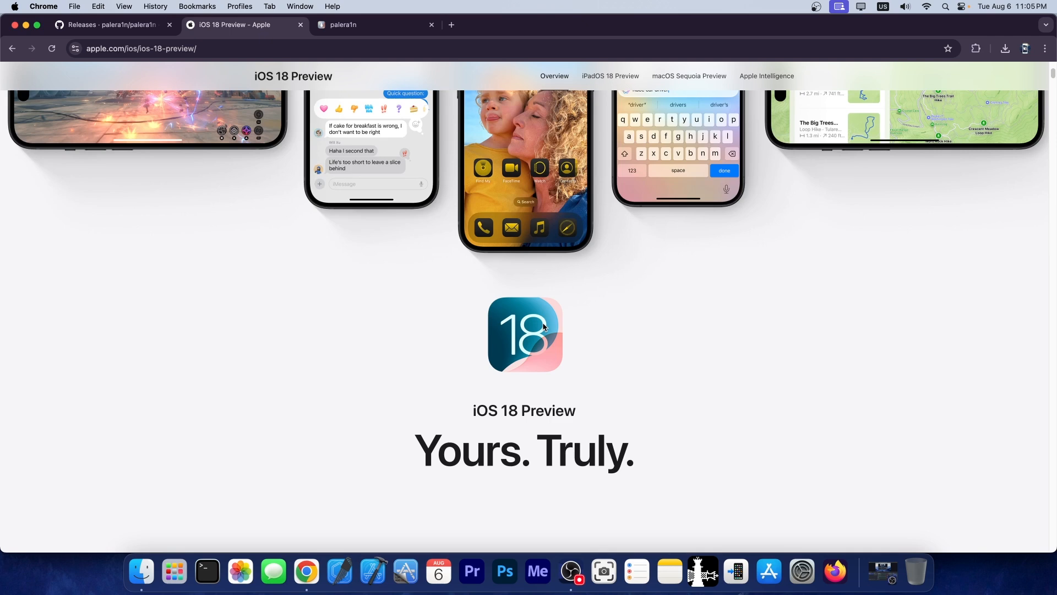
{"action": "left_click", "coordinate": [355, 24]}
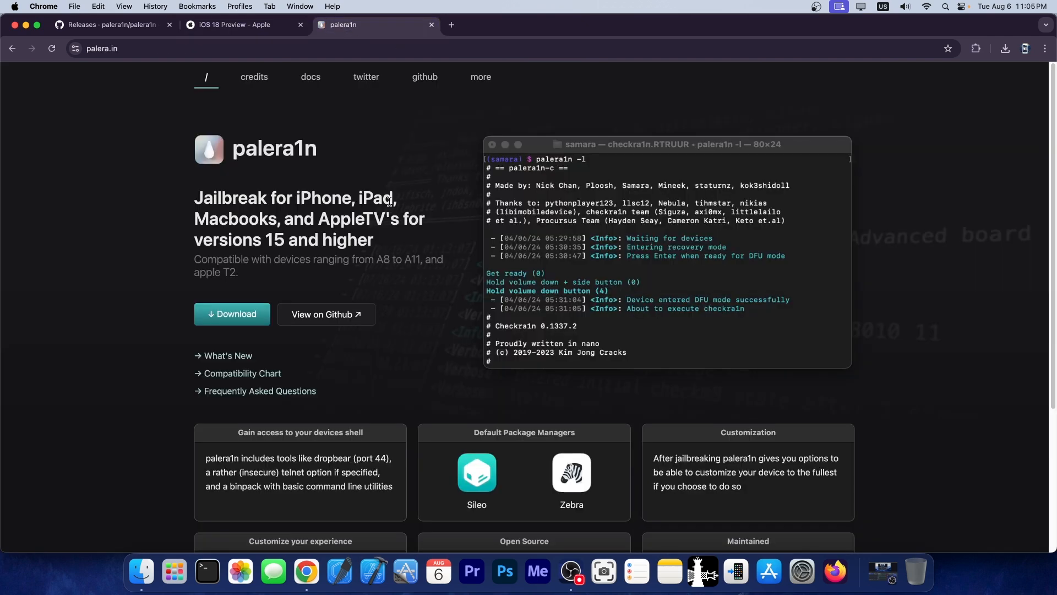
Open palera1n's Download page, browse the Linux and Other PC tabs, then return to macOS.
{"action": "left_click", "coordinate": [231, 313]}
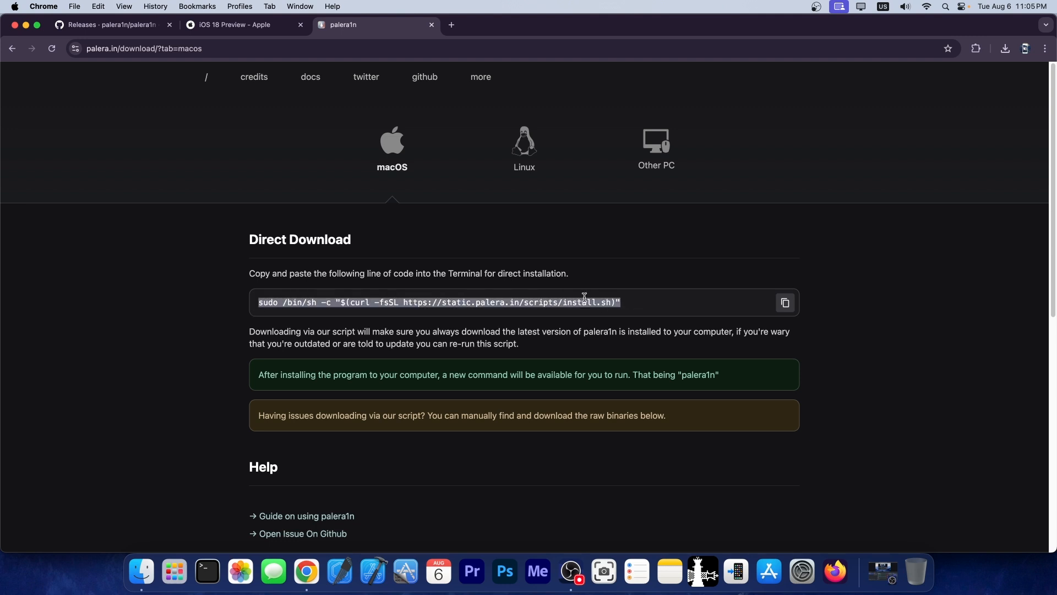
{"action": "left_click", "coordinate": [523, 148]}
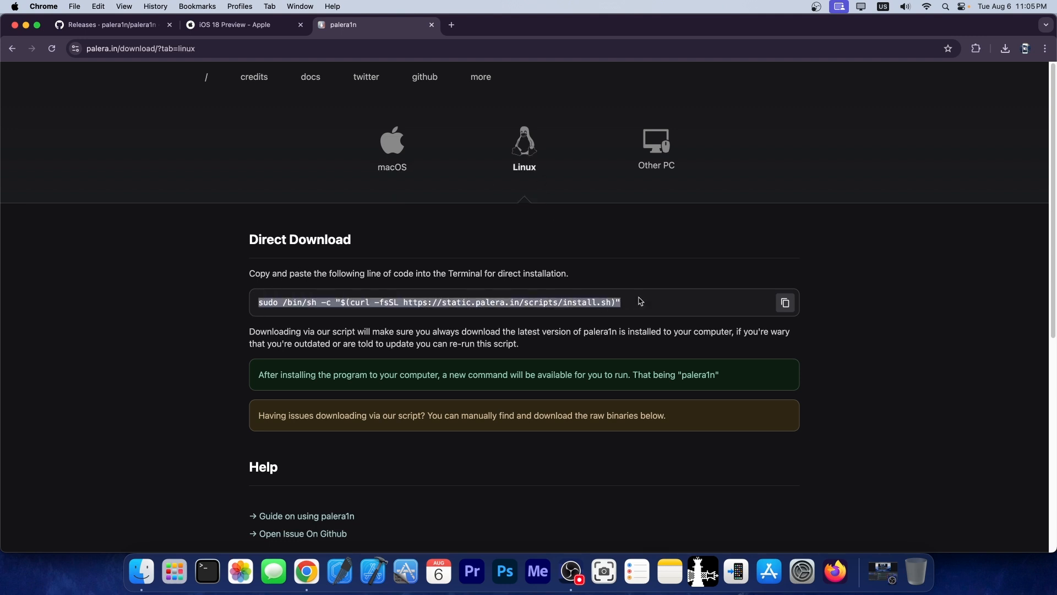
{"action": "left_click", "coordinate": [655, 141]}
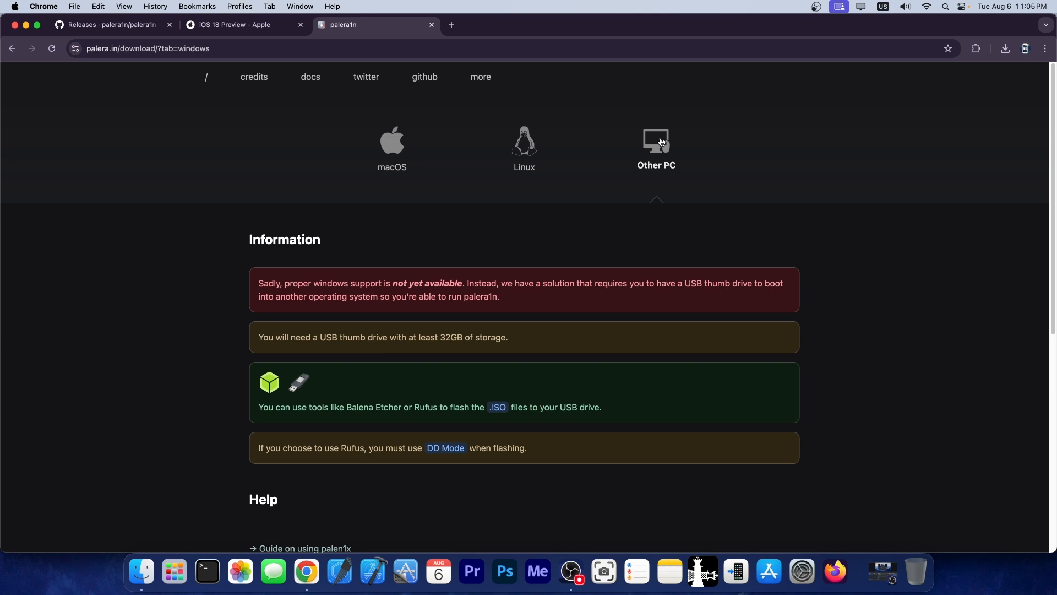
{"action": "mouse_move", "coordinate": [392, 141]}
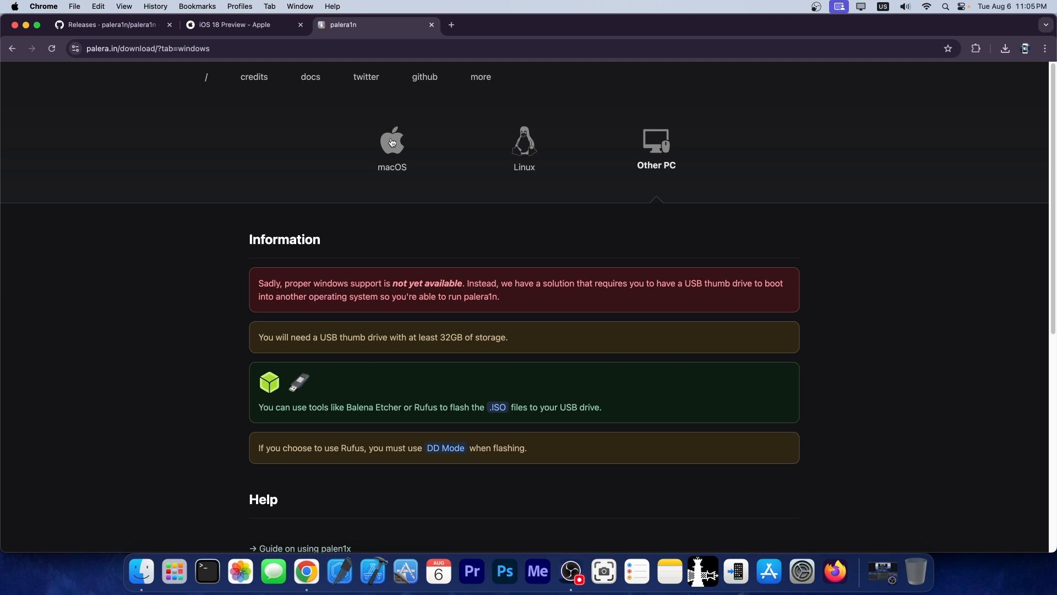
{"action": "left_click", "coordinate": [391, 142]}
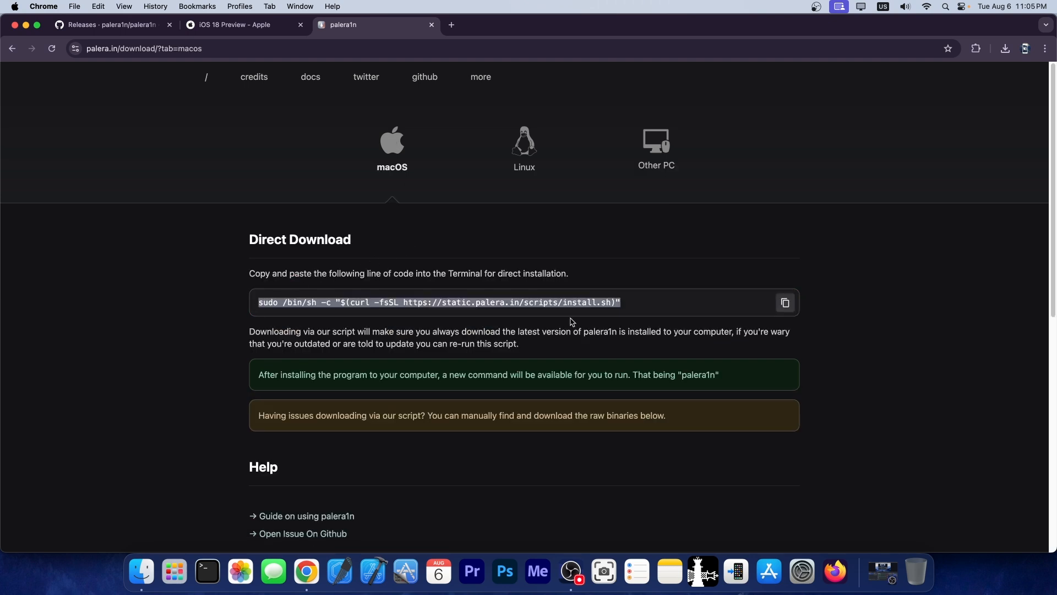
{"action": "mouse_move", "coordinate": [640, 312]}
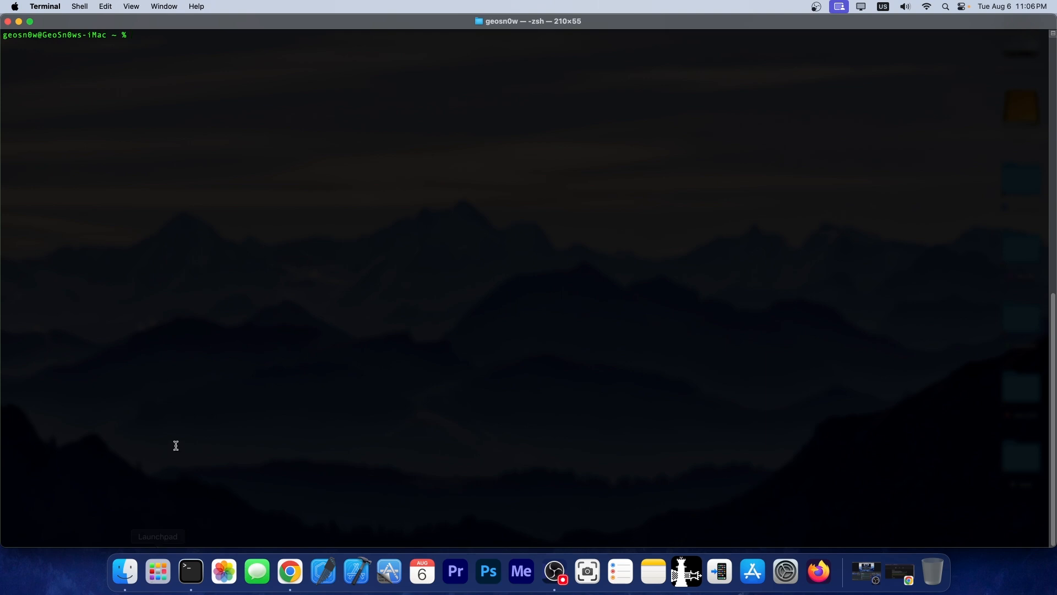
Run the sudo curl install.sh command with the admin password to install palera1n v2.0.
{"action": "type", "text": "sudo /bin/sh -c \"$(curl -fsSL https://static.palera.in/scripts/install.sh)\""}
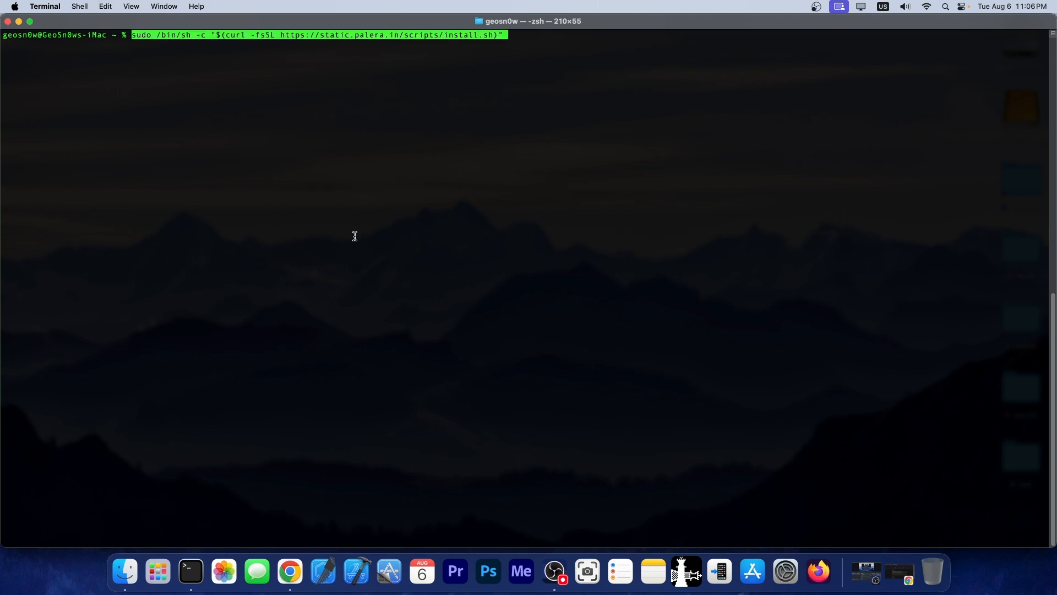
{"action": "key", "text": "Return"}
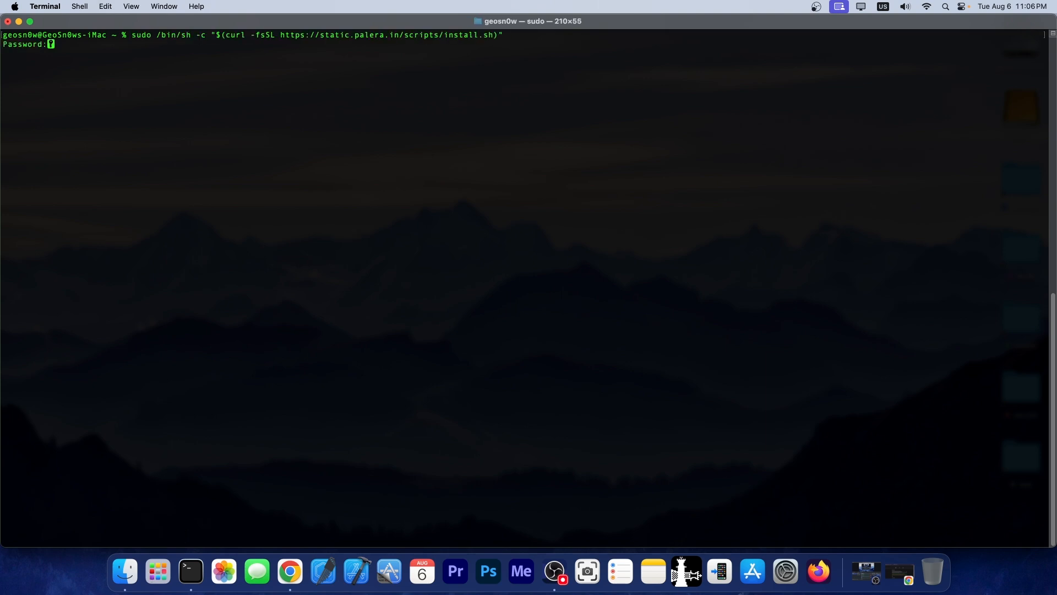
{"action": "key", "text": "enter"}
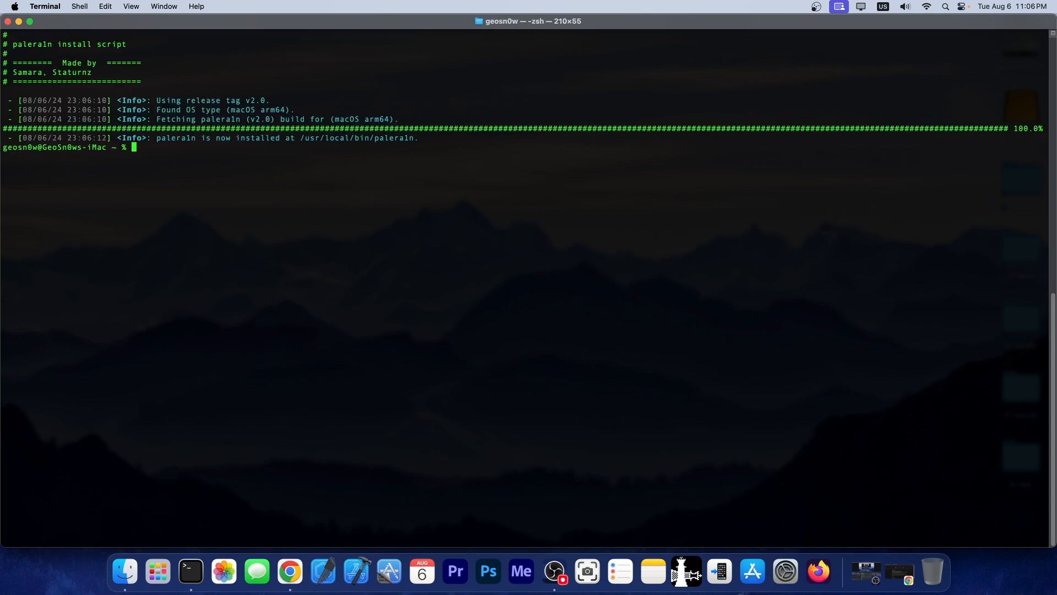
{"action": "type", "text": "palera1n"}
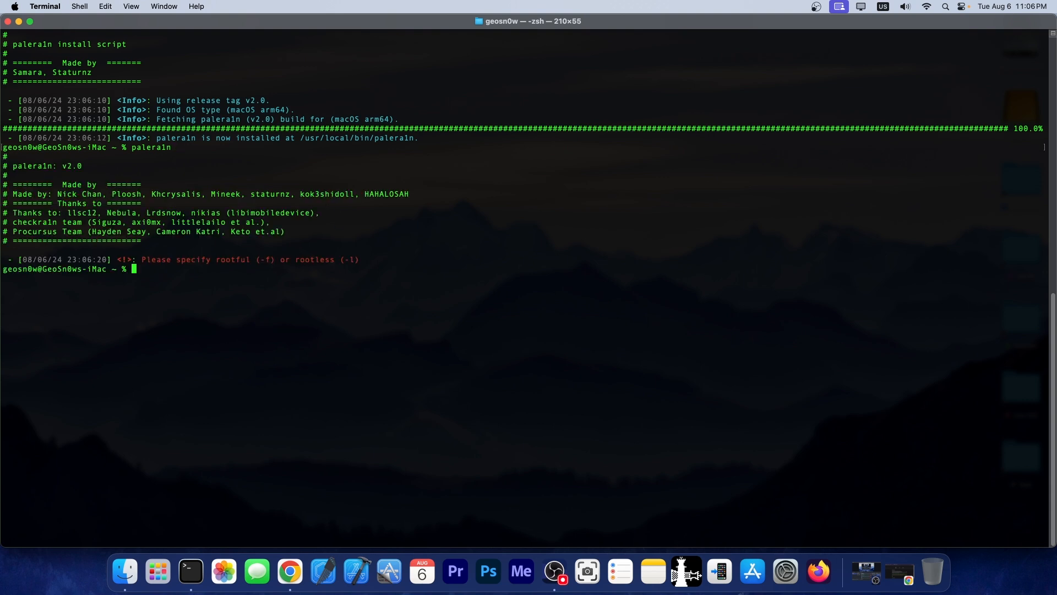
Type the palera1n command and begin adding the rootless flag.
{"action": "type", "text": "palera1n"}
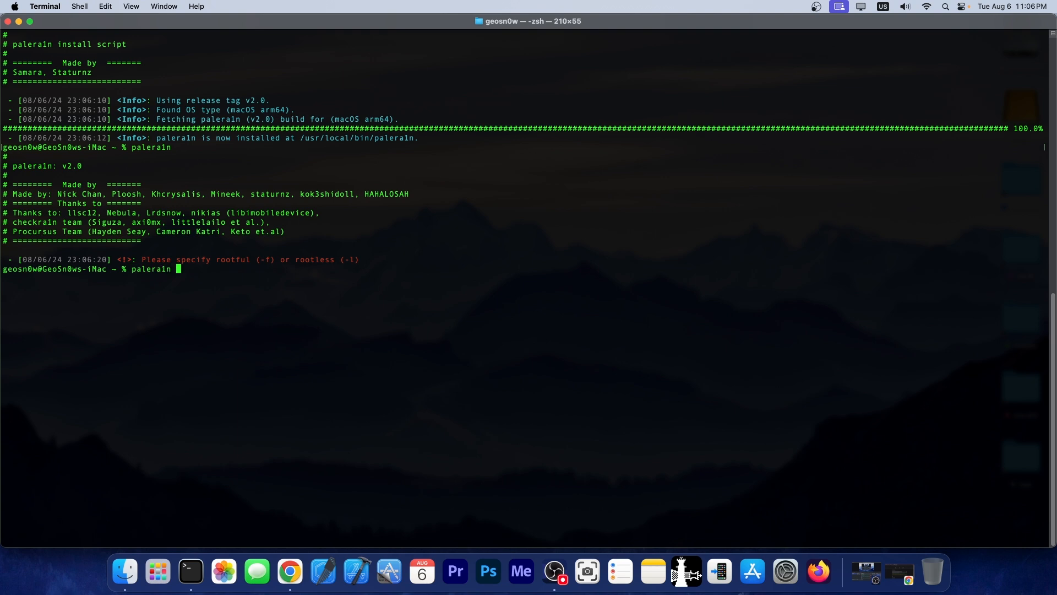
{"action": "type", "text": "-l"}
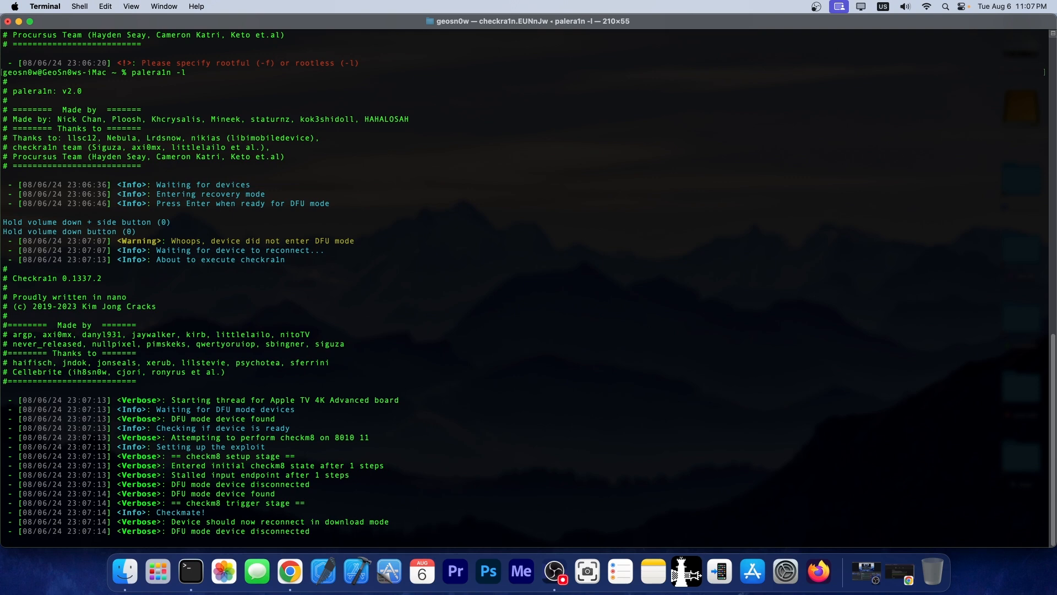
{"action": "scroll", "scroll_direction": "down", "scroll_amount": 3}
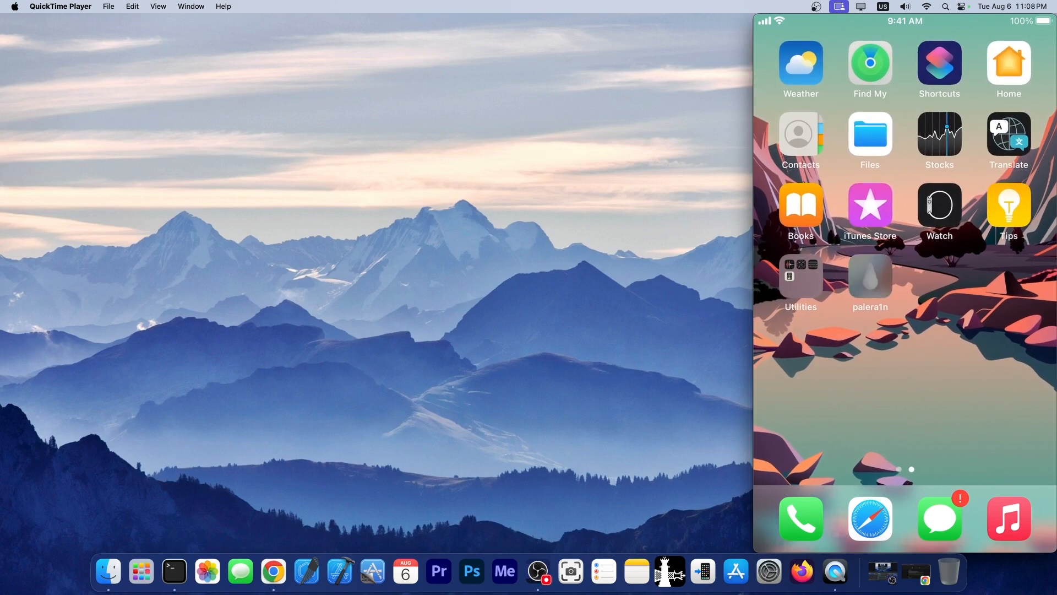
Launch the palera1n loader, choose Sileo, and confirm Install Sileo.
{"action": "left_click", "coordinate": [869, 277]}
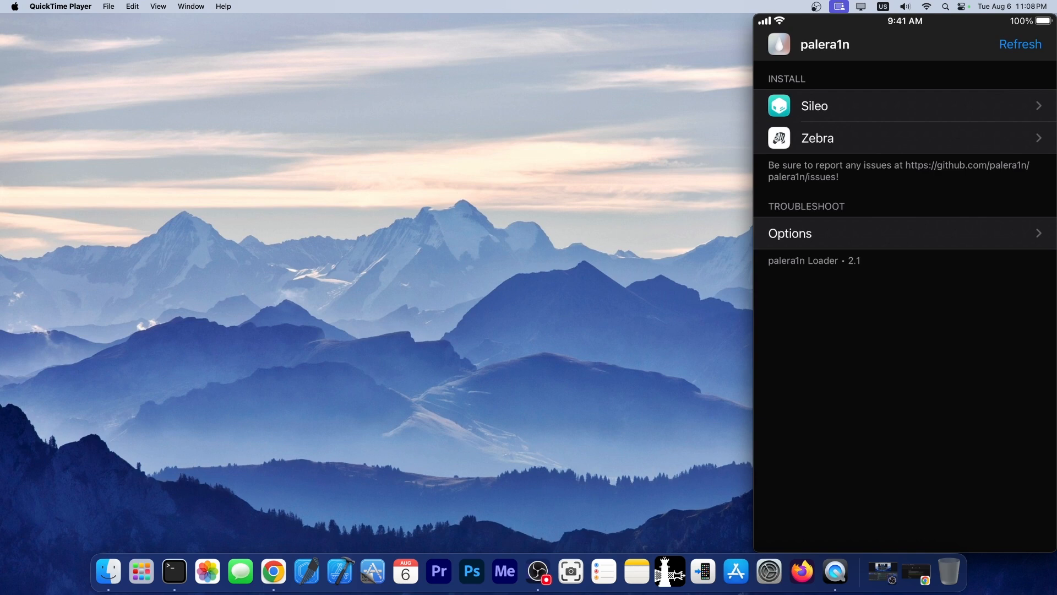
{"action": "left_click", "coordinate": [814, 106]}
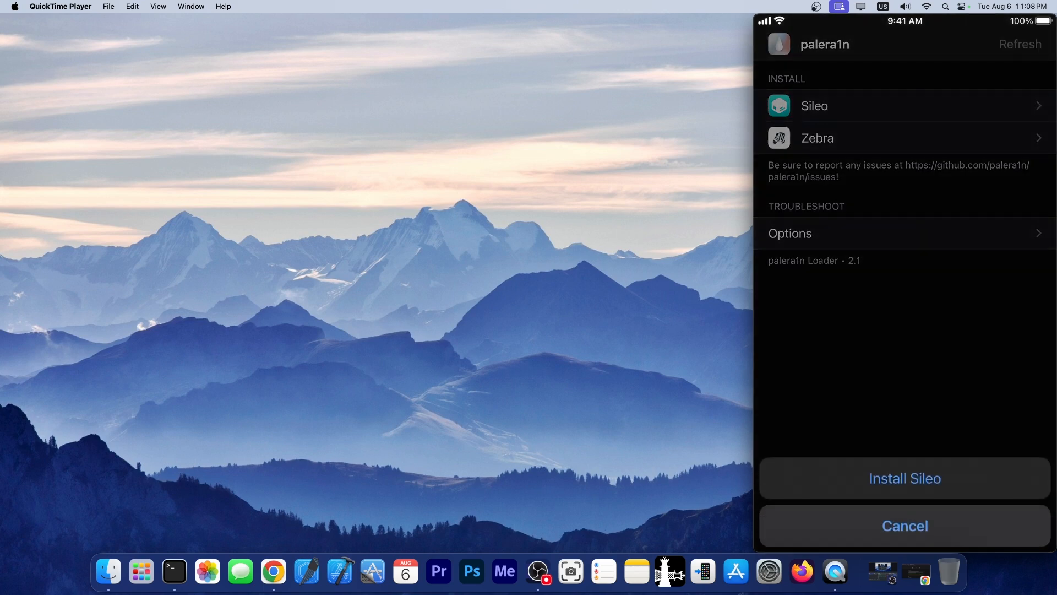
{"action": "left_click", "coordinate": [904, 525]}
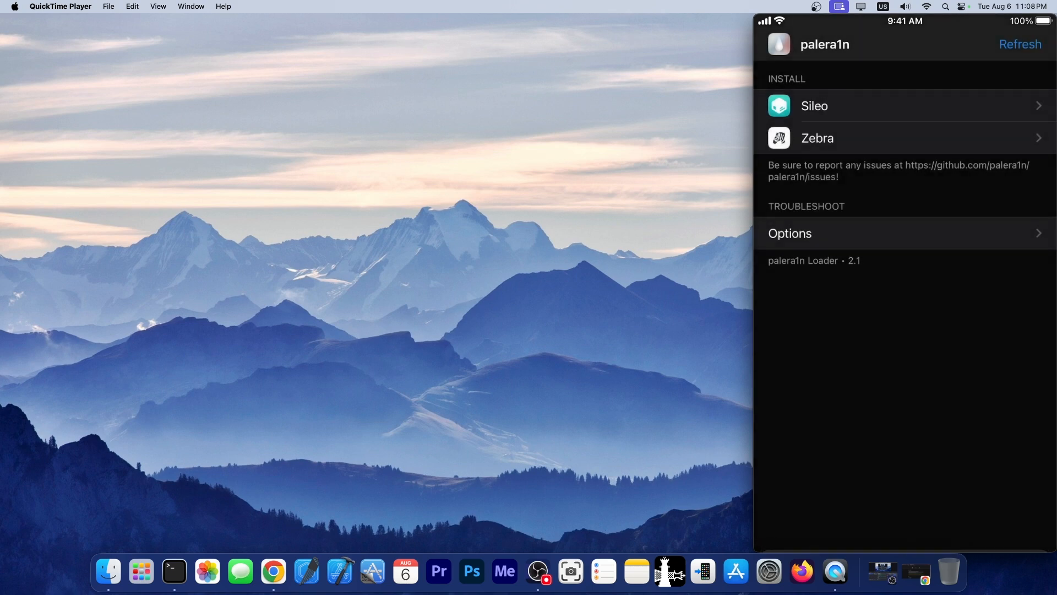
{"action": "left_click", "coordinate": [814, 105]}
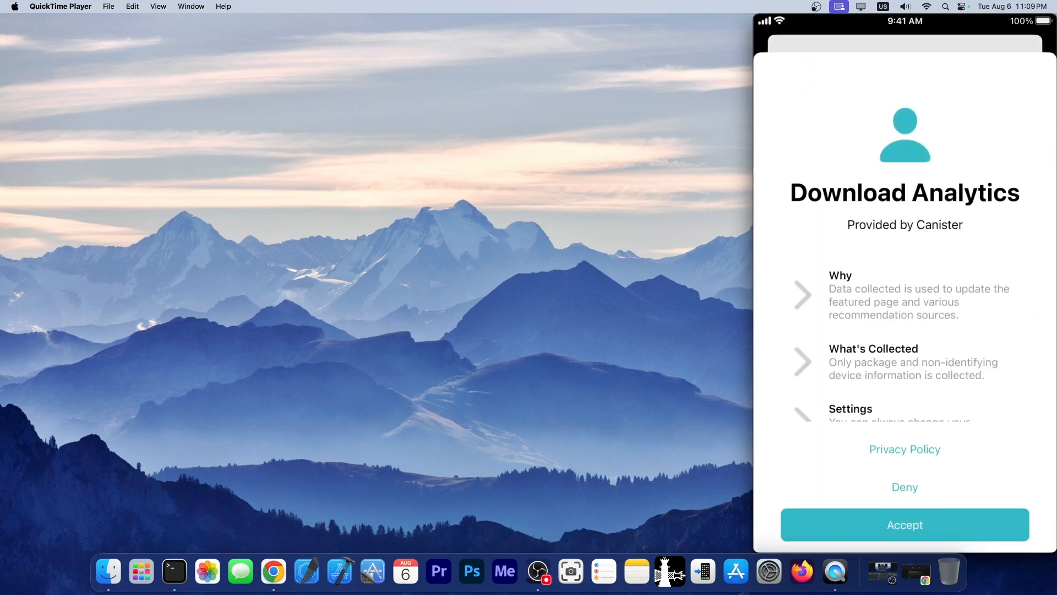
Accept Sileo's Download Analytics prompt and scroll through the Featured packages page.
{"action": "left_click", "coordinate": [904, 525]}
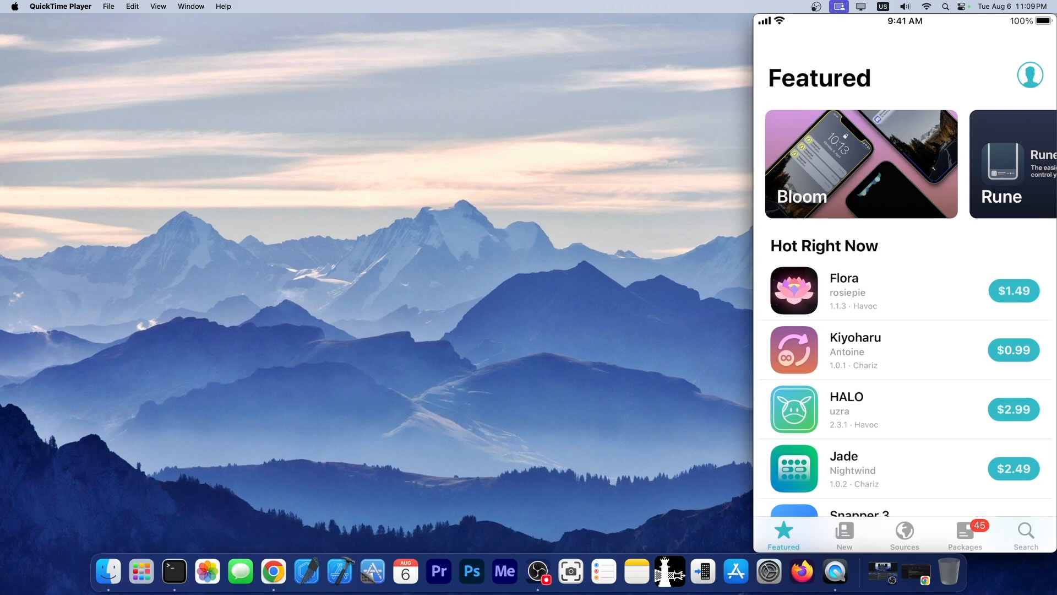
{"action": "scroll", "scroll_direction": "down", "scroll_amount": 3}
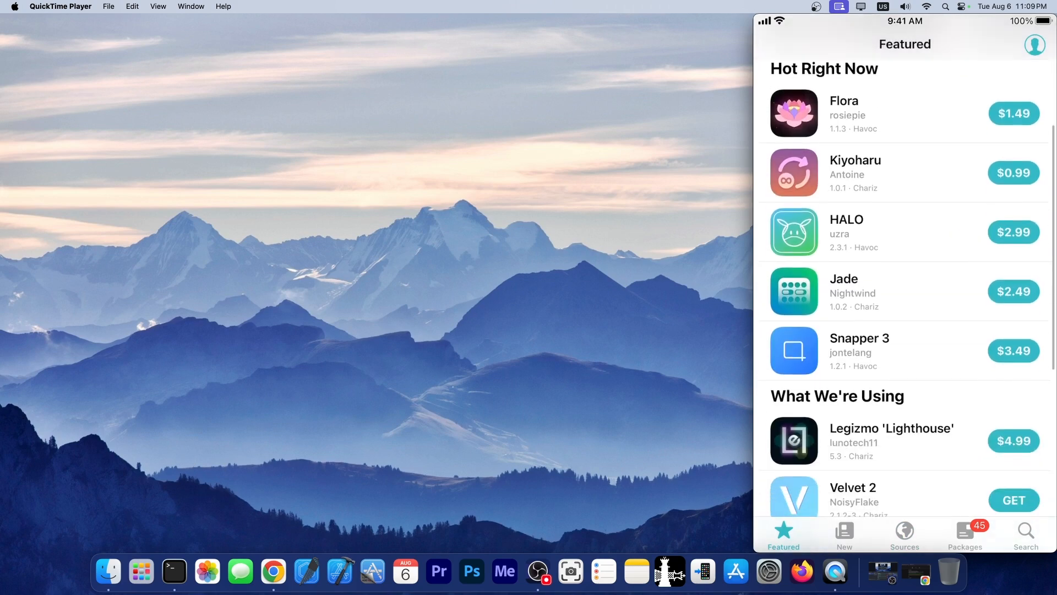
{"action": "scroll", "scroll_direction": "down", "scroll_amount": 3}
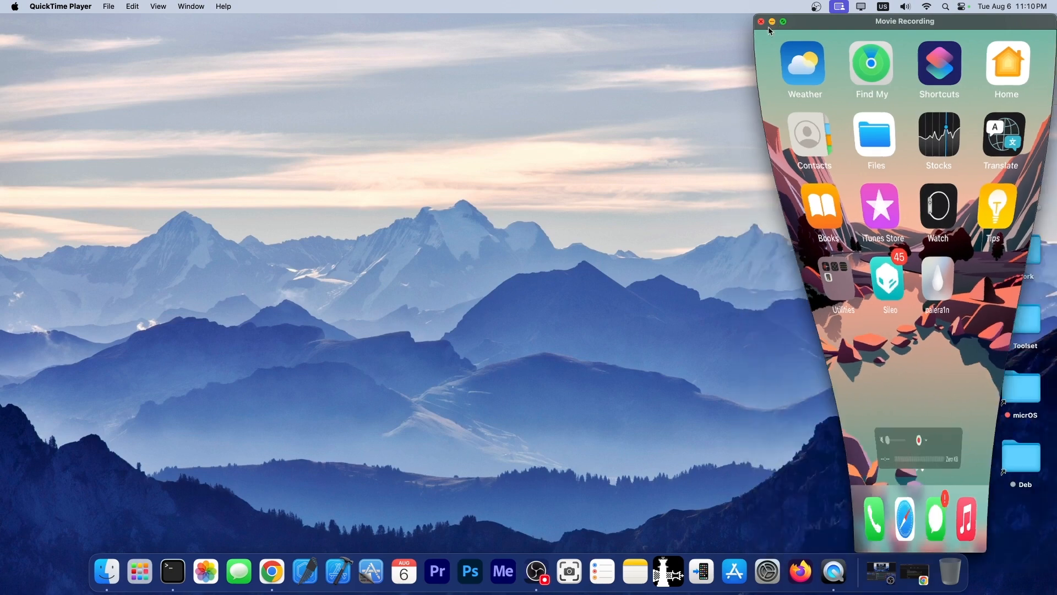
Close the Movie Recording mirroring window and click the like-and-subscribe overlay buttons.
{"action": "left_click", "coordinate": [761, 21]}
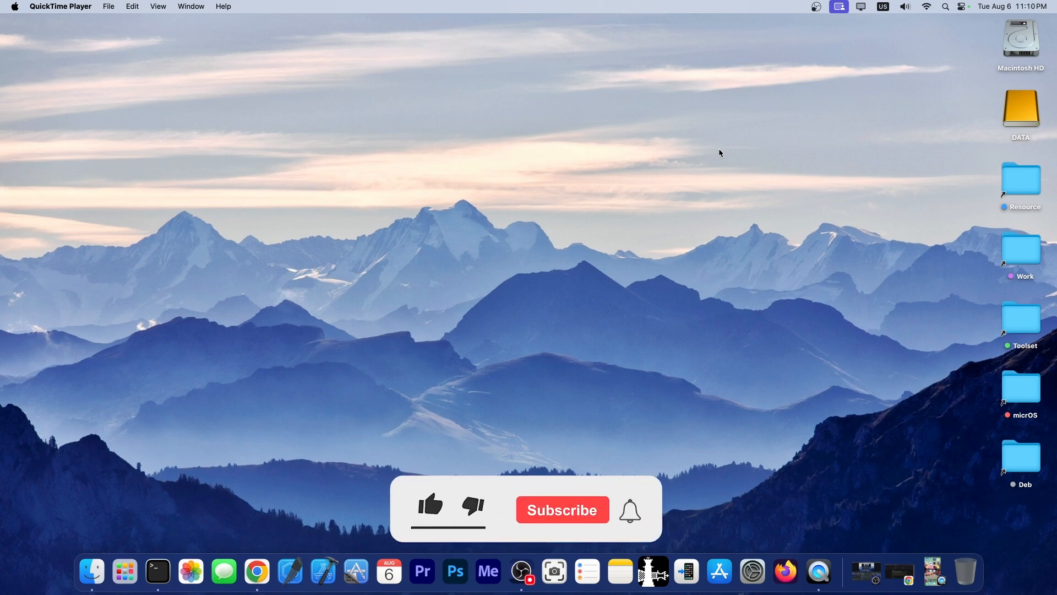
{"action": "left_click", "coordinate": [430, 506]}
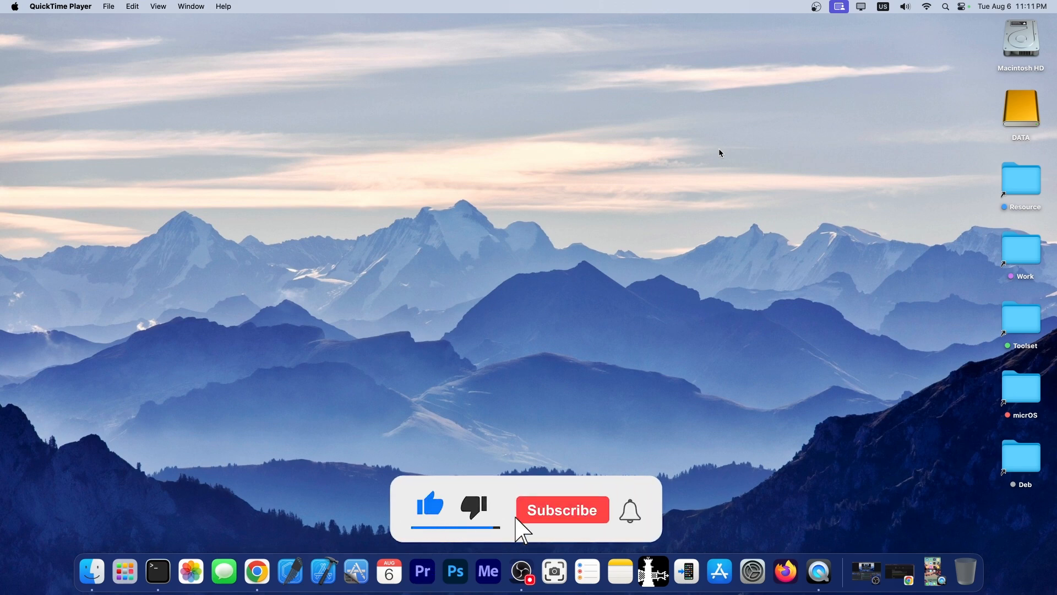
{"action": "left_click", "coordinate": [561, 509]}
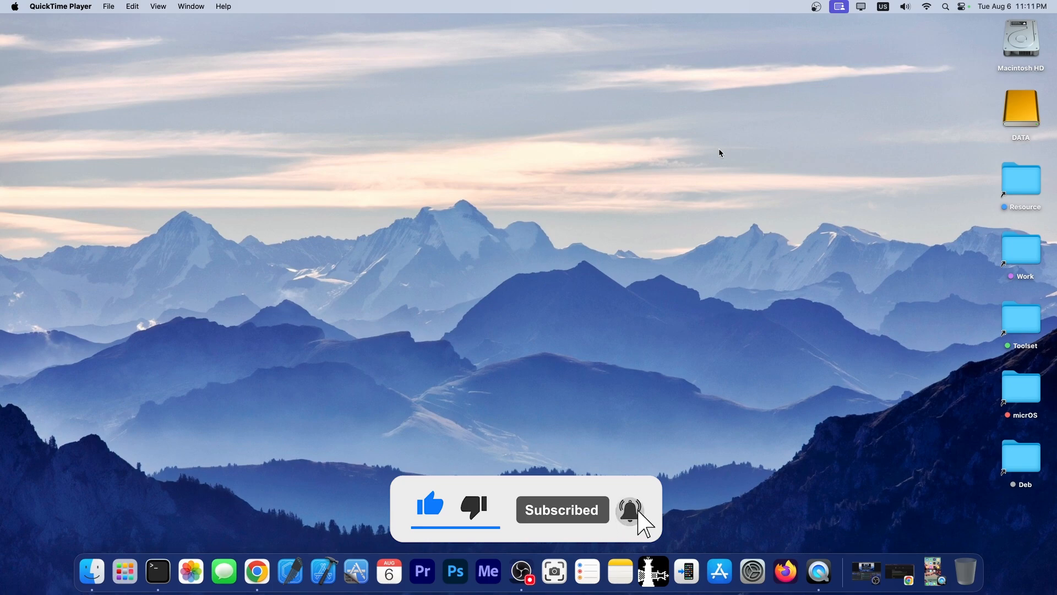